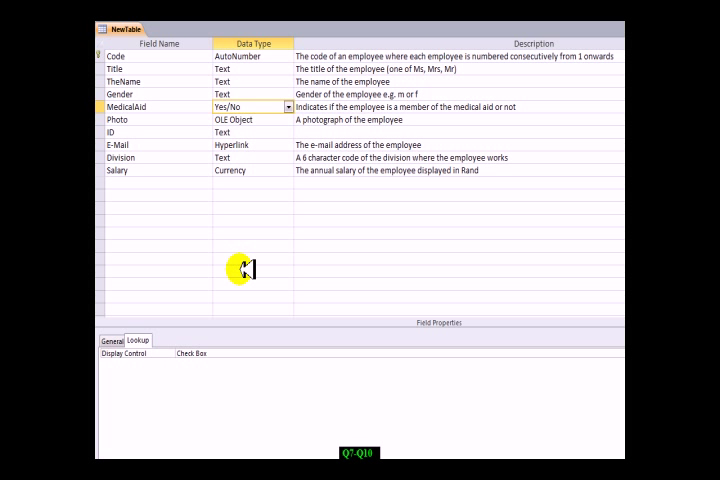
# Step: Set TheName's Required property to Yes and head to Datasheet View
pyautogui.click(110, 340)
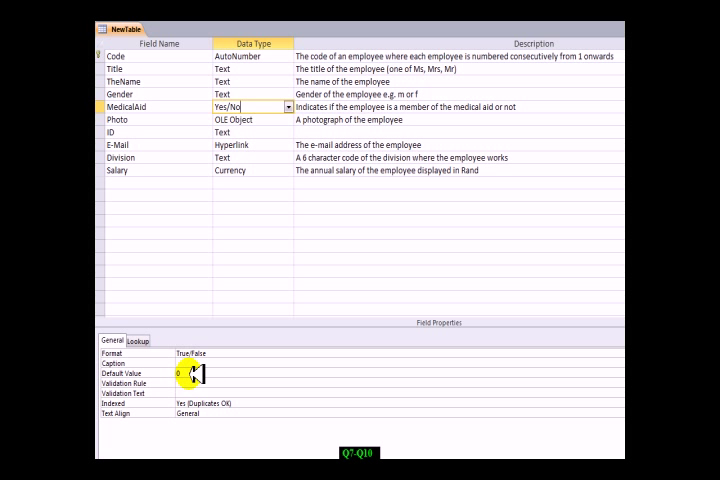
pyautogui.moveTo(168, 170)
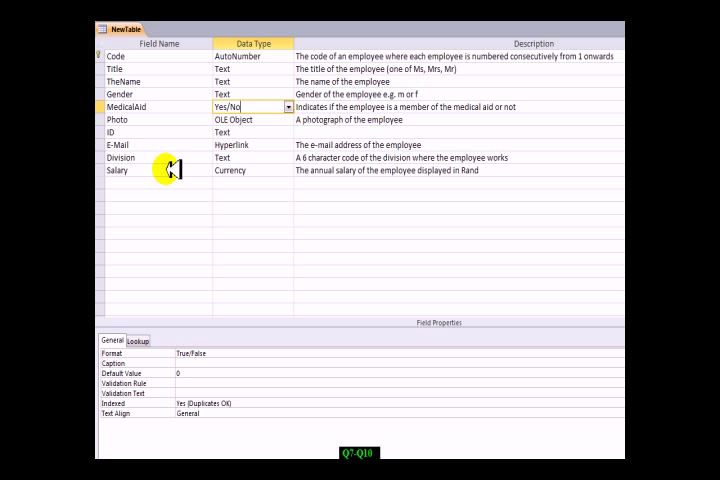
pyautogui.click(116, 172)
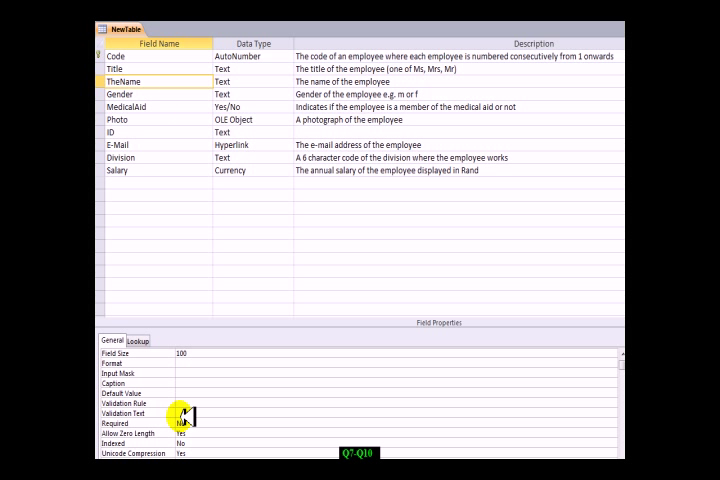
pyautogui.click(180, 424)
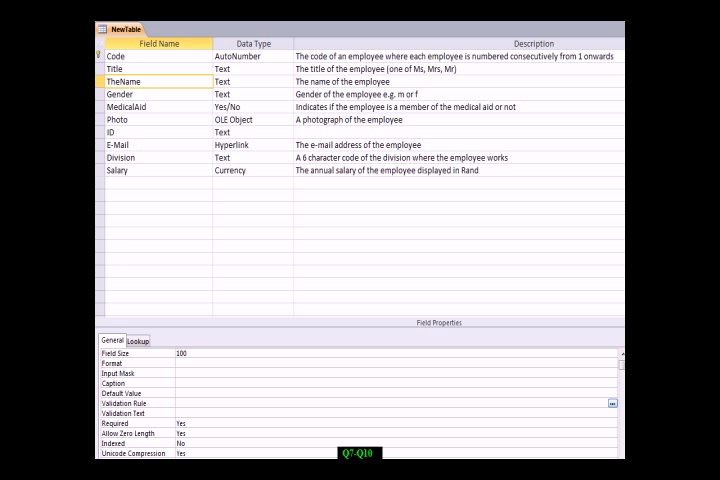
pyautogui.click(176, 404)
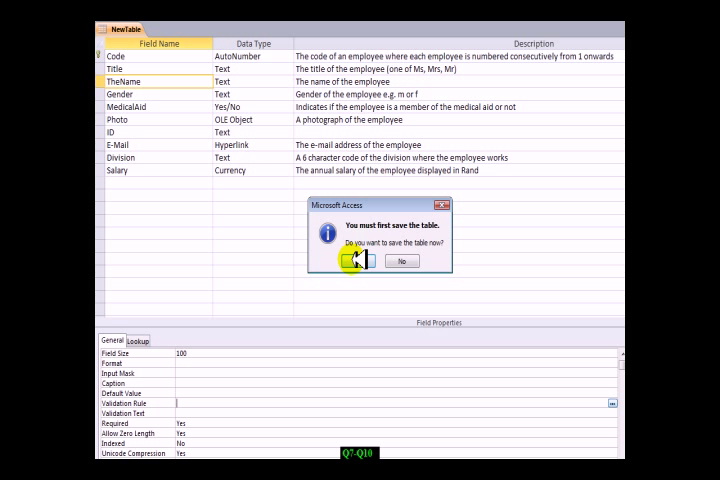
# Step: Save the table, then add a record titled Mr, supplying the name Kim after the required-field error
pyautogui.click(352, 260)
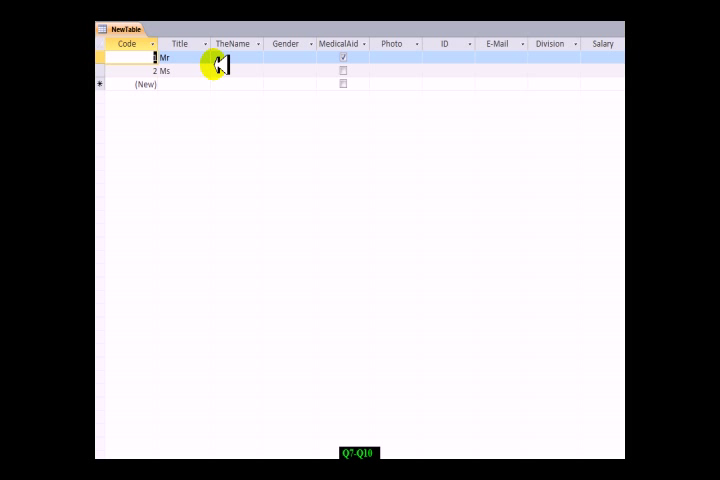
pyautogui.moveTo(264, 84)
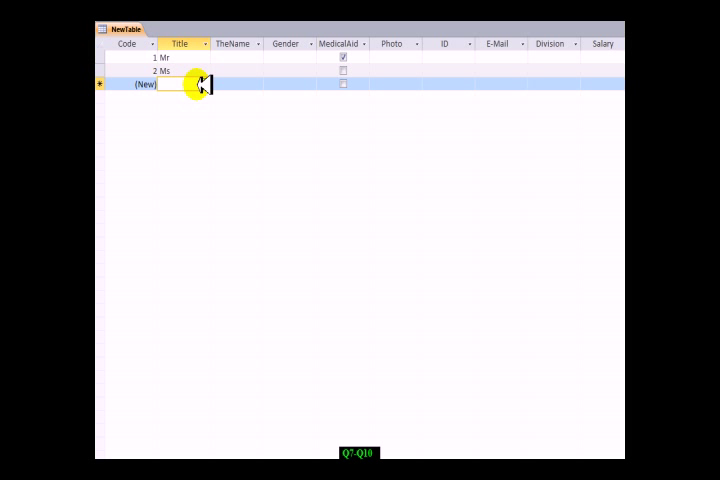
pyautogui.write('Mr')
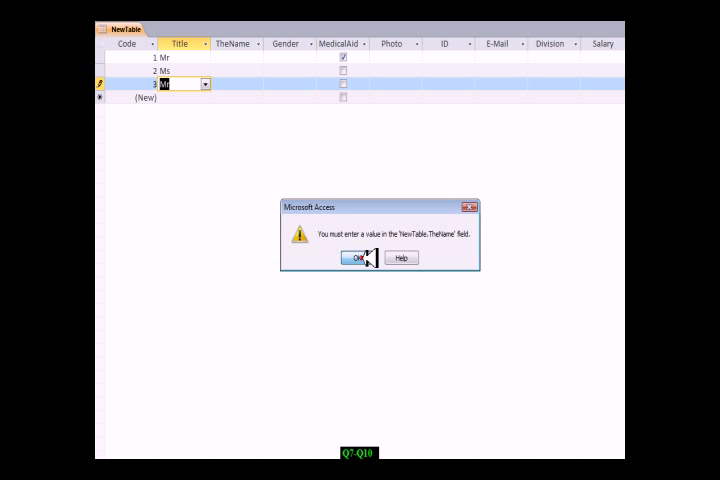
pyautogui.click(356, 258)
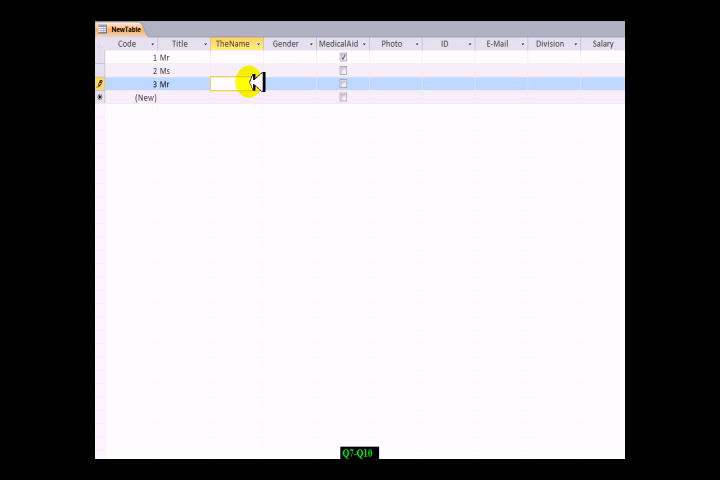
pyautogui.write('Kim')
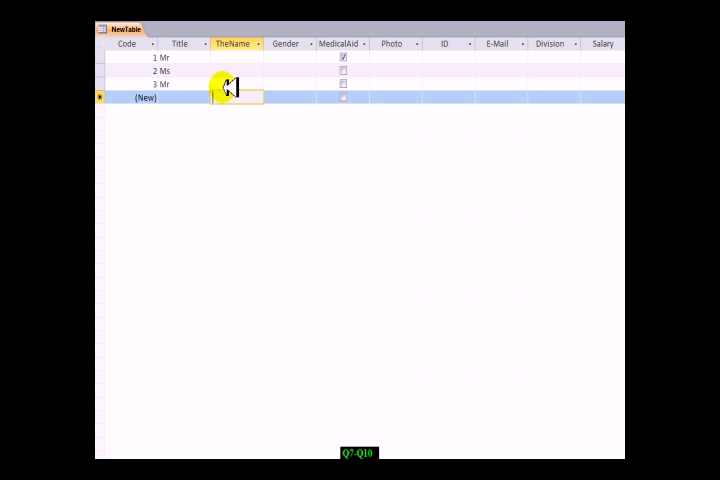
pyautogui.click(232, 84)
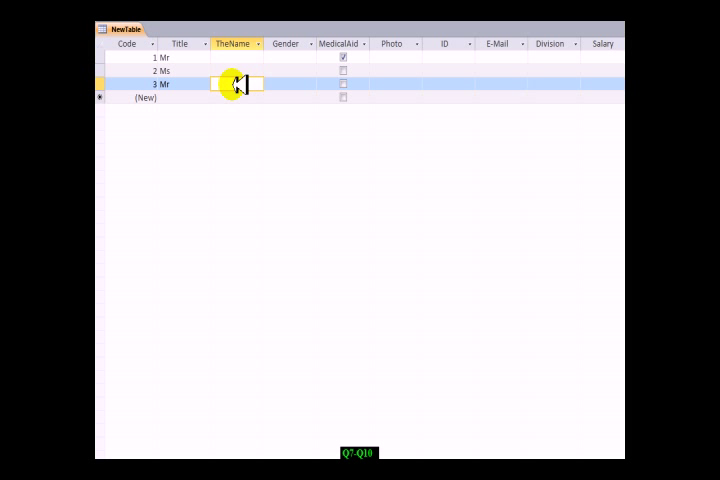
# Step: Back in Design View, enter a Default Value of 80000 for the Salary field
pyautogui.click(284, 84)
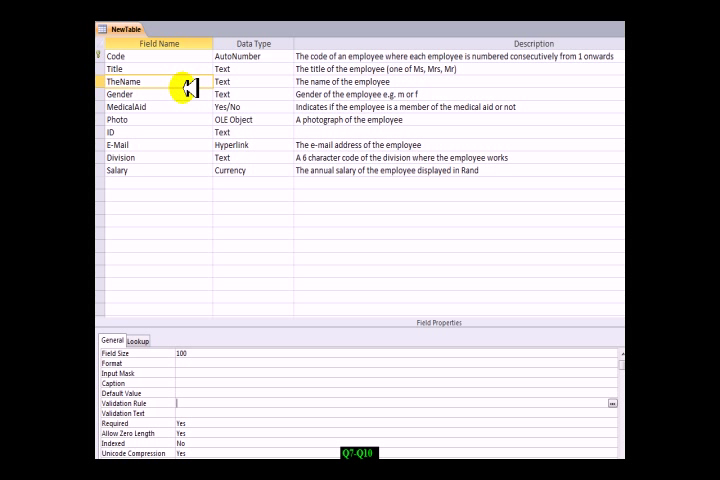
pyautogui.click(250, 170)
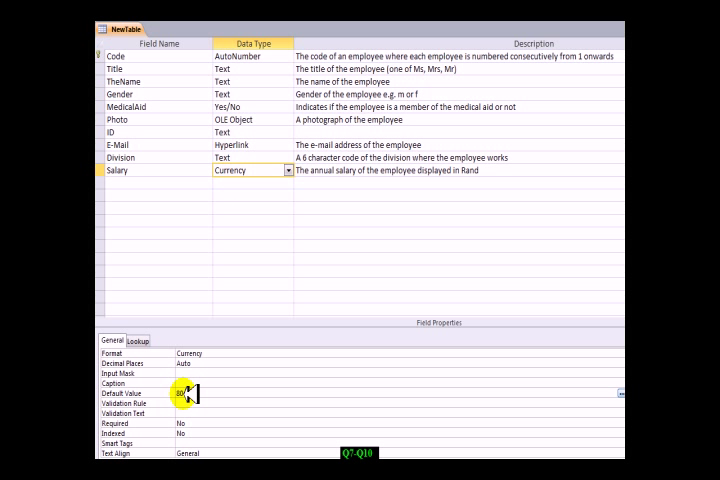
pyautogui.write('80000')
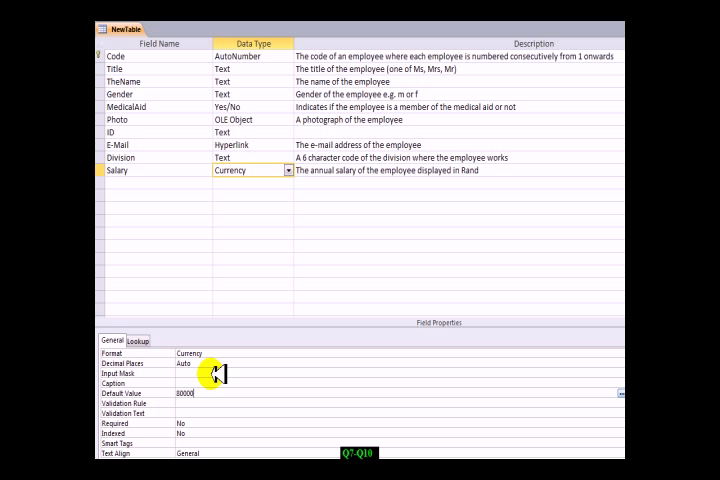
pyautogui.moveTo(212, 392)
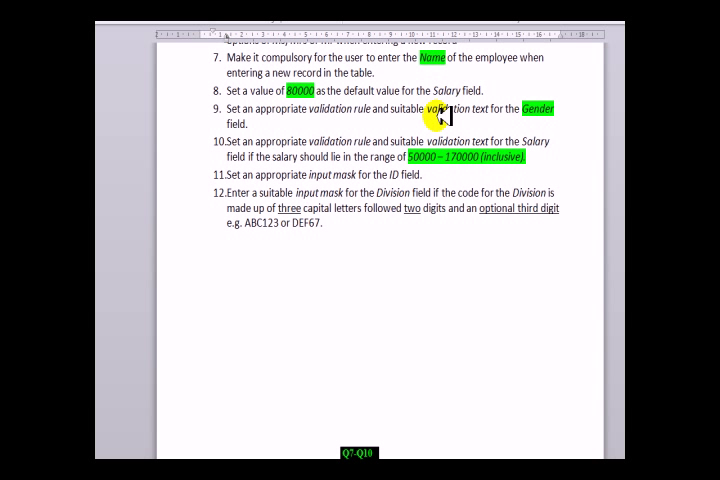
# Step: Check item 9 in the Word instructions, then bring the Access table design back
pyautogui.click(248, 122)
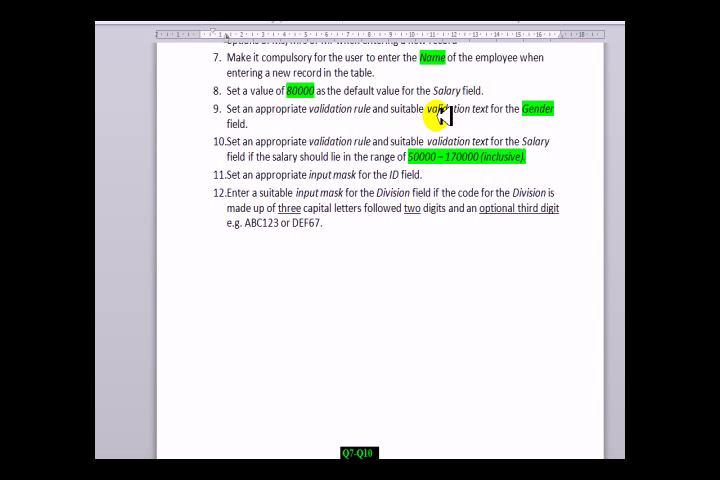
pyautogui.click(248, 124)
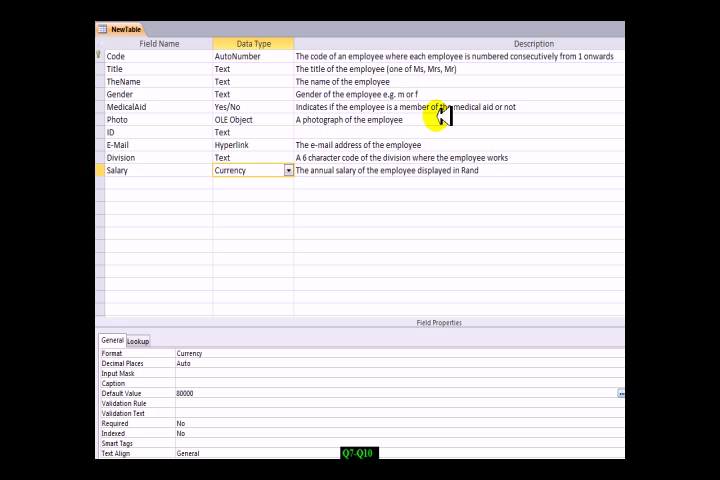
pyautogui.moveTo(284, 96)
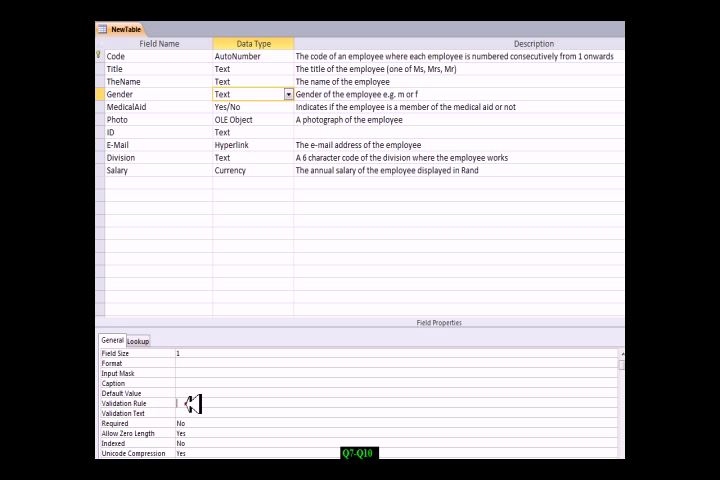
# Step: Give Gender the rule "M" Or "F" with a 'Sorry... of M or F' validation message
pyautogui.write('m')
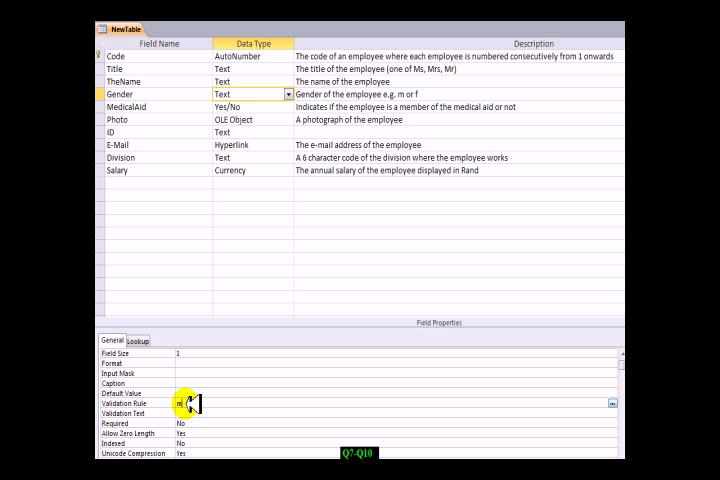
pyautogui.write('m" or "f"')
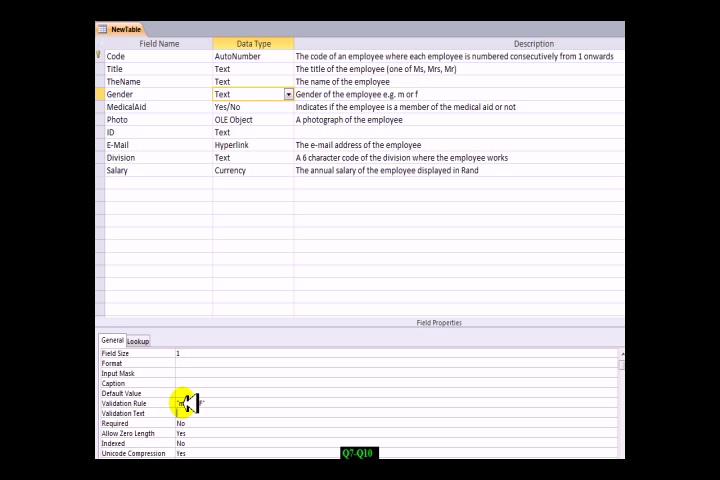
pyautogui.click(184, 404)
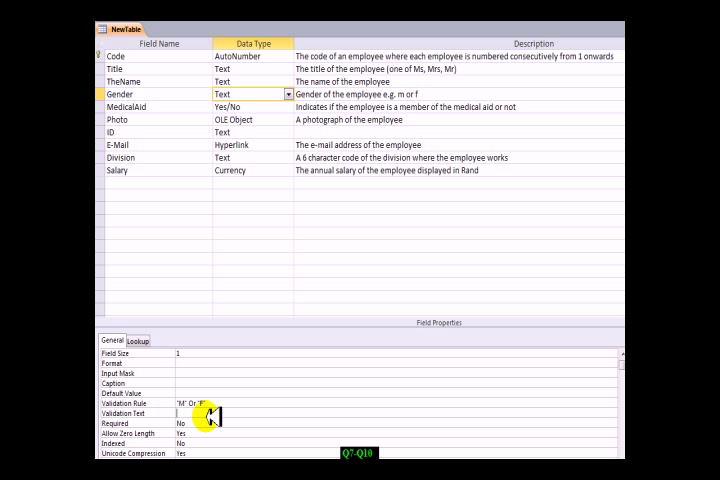
pyautogui.write('Sorry you can only use a value')
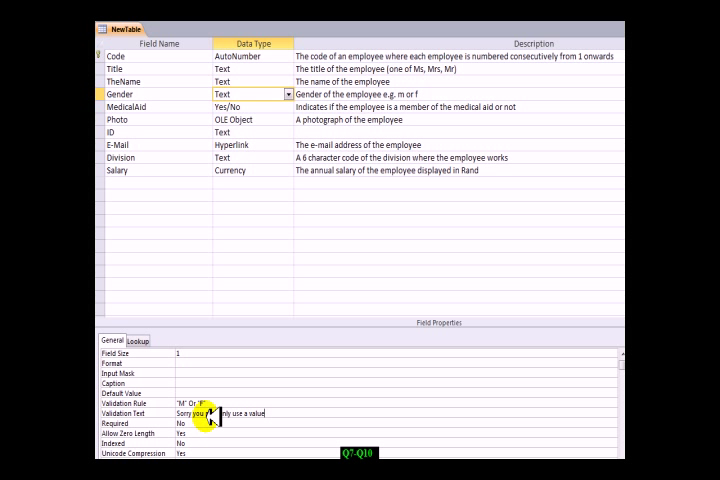
pyautogui.write('of M or F')
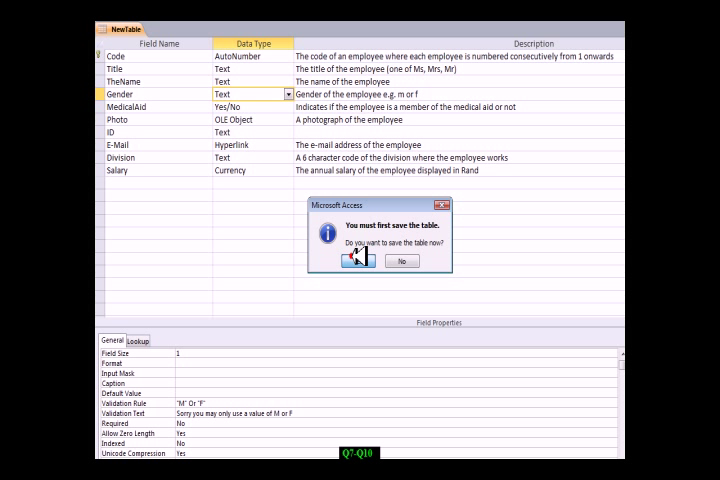
# Step: Save the table and confirm Gender rejects v and g with the apology while accepting m
pyautogui.click(356, 260)
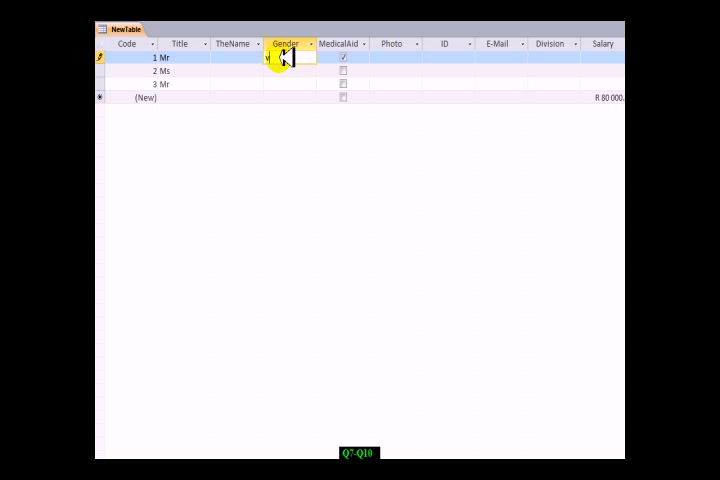
pyautogui.write('v')
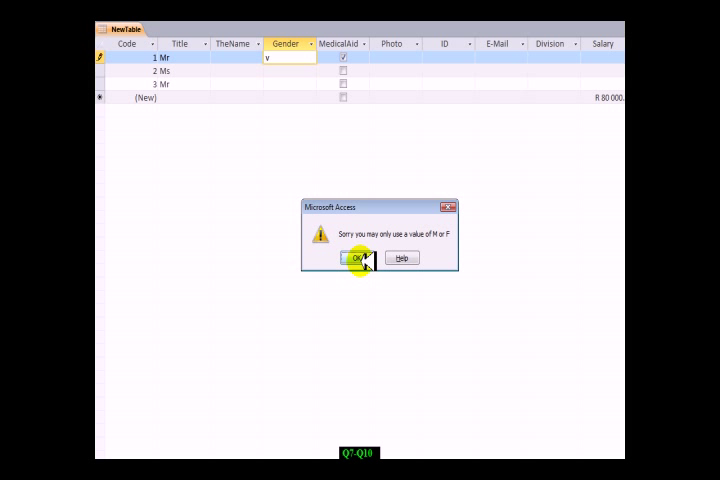
pyautogui.click(356, 258)
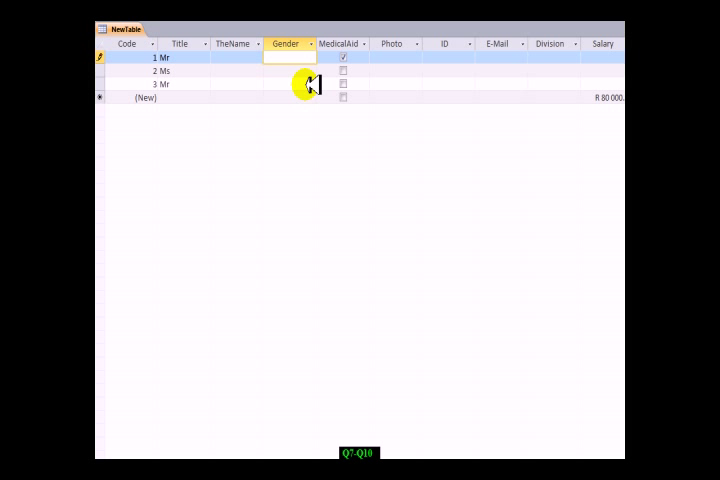
pyautogui.write('m')
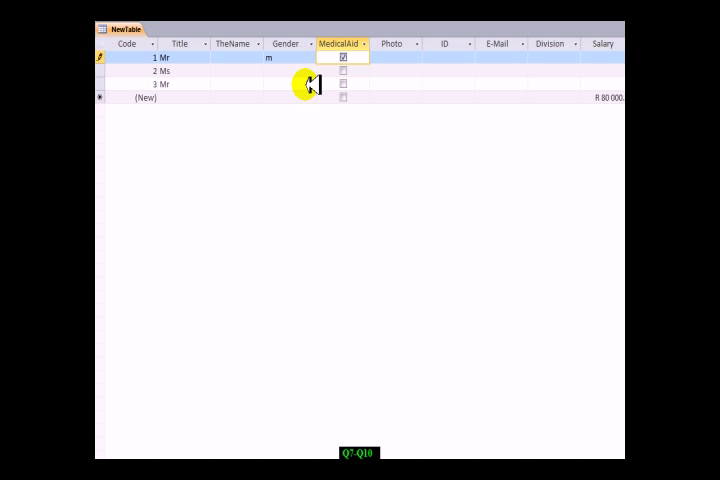
pyautogui.click(284, 72)
pyautogui.write('f')
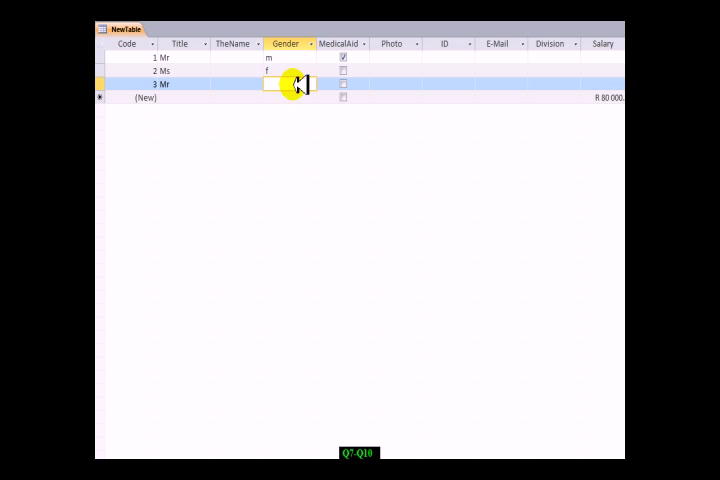
pyautogui.write('g')
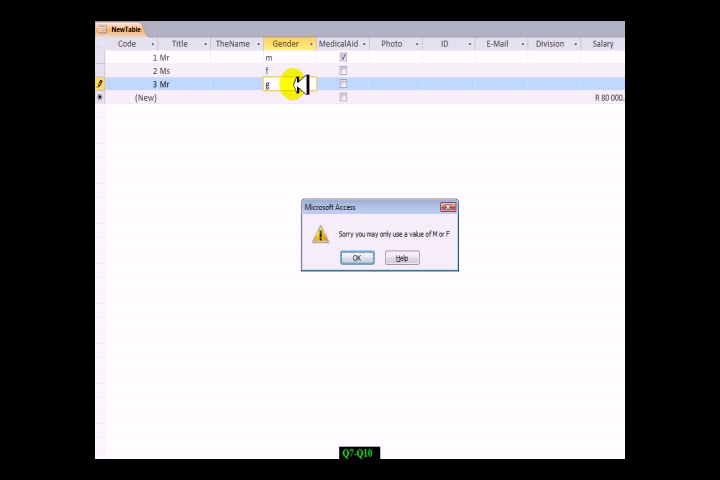
pyautogui.click(356, 256)
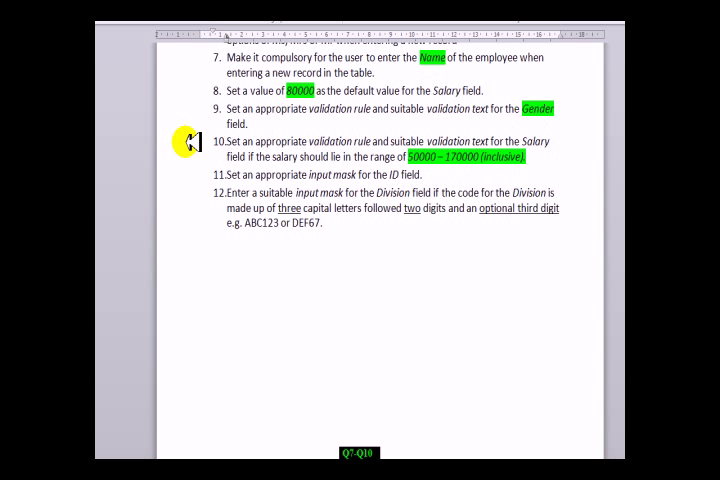
# Step: Scroll the Word assignment to task 10 on the 80000–170000 salary rule
pyautogui.moveTo(224, 140); pyautogui.dragTo(548, 140)
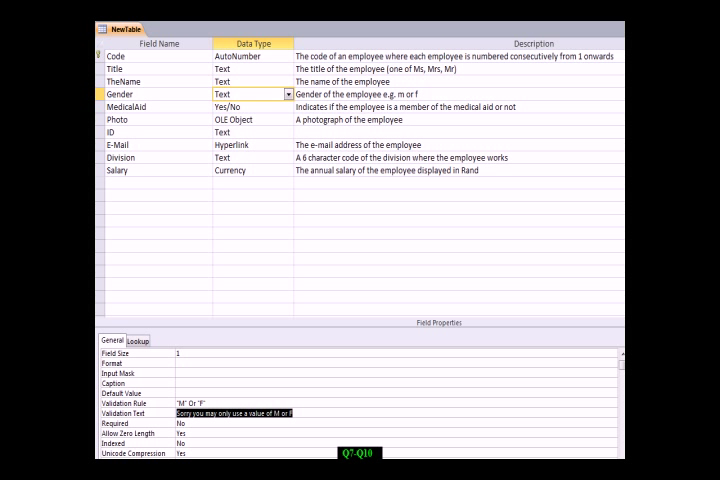
pyautogui.moveTo(252, 354)
pyautogui.write('80000')
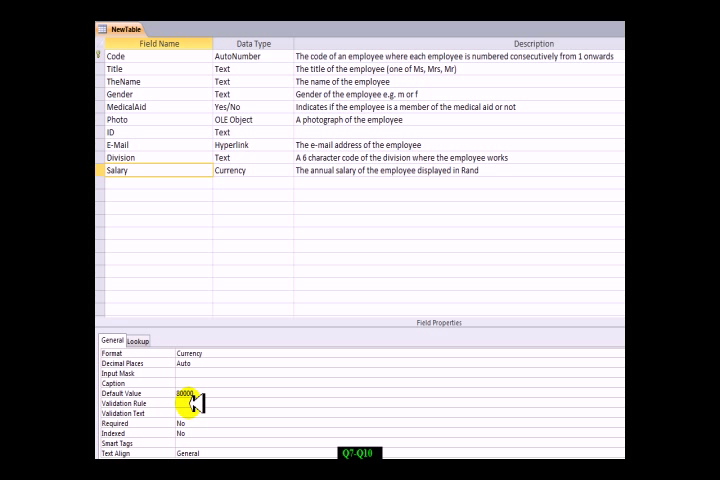
# Step: Enter Salary's validation rule >=80000 And <=170000 and begin its 'Sorry' message
pyautogui.click(190, 400)
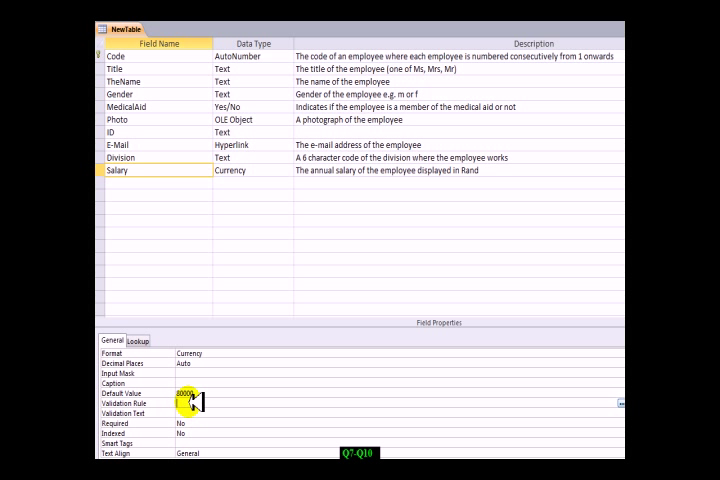
pyautogui.write('>=2')
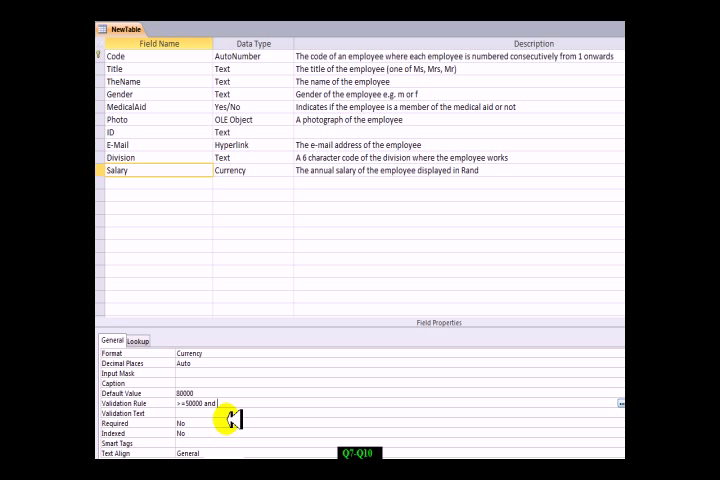
pyautogui.write('<=')
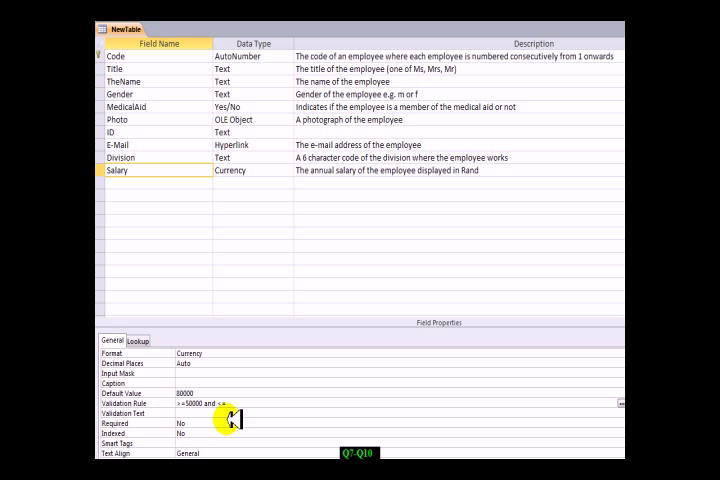
pyautogui.write('17')
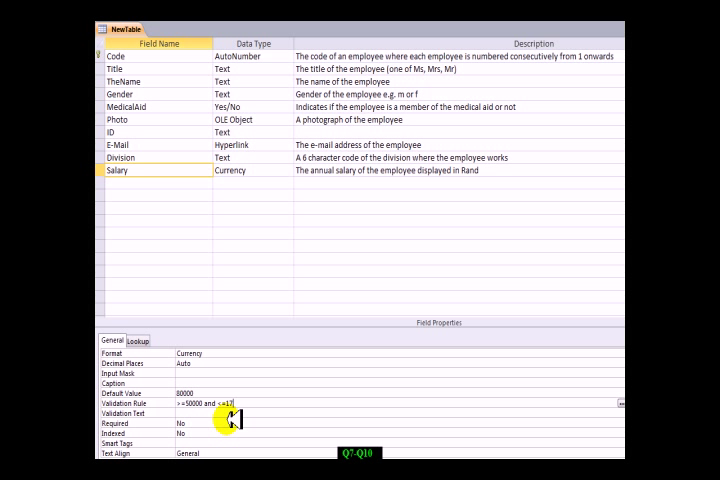
pyautogui.write('0')
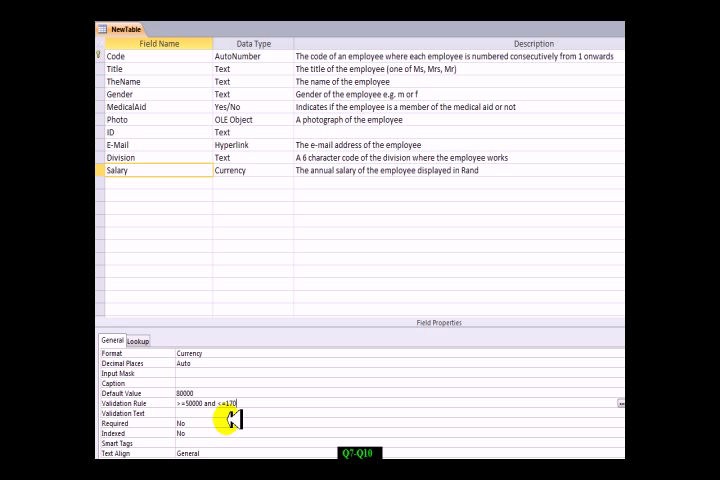
pyautogui.write('000')
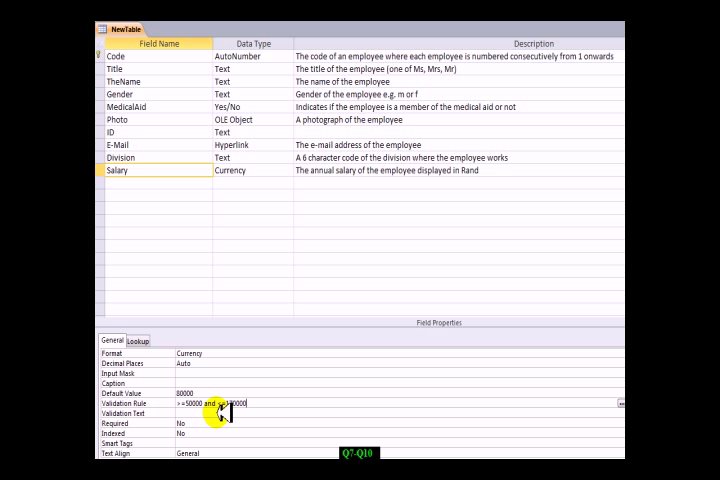
pyautogui.write('And')
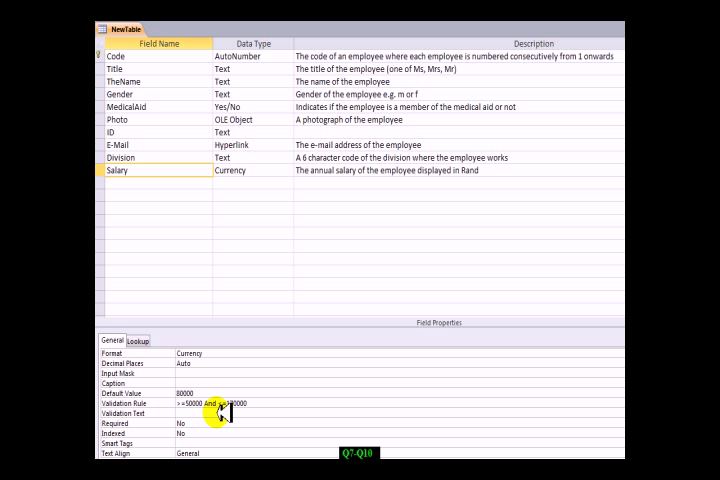
pyautogui.write('Sorry only va')
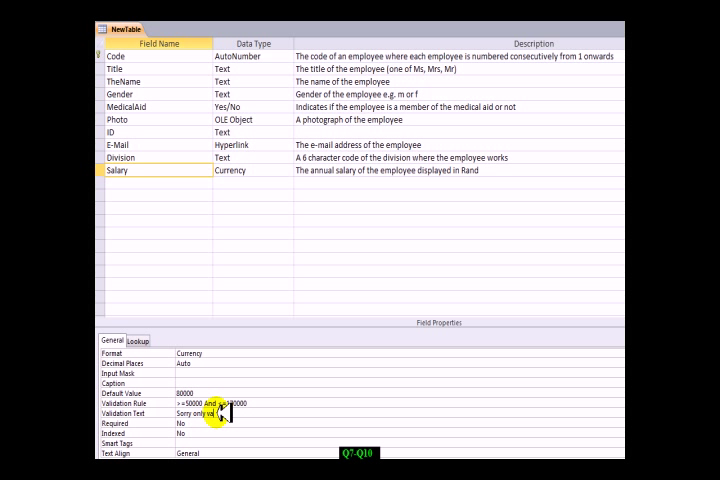
# Step: Complete the text: only values from 80000 to 170000 (inclusive) are allowed
pyautogui.write('m 50000')
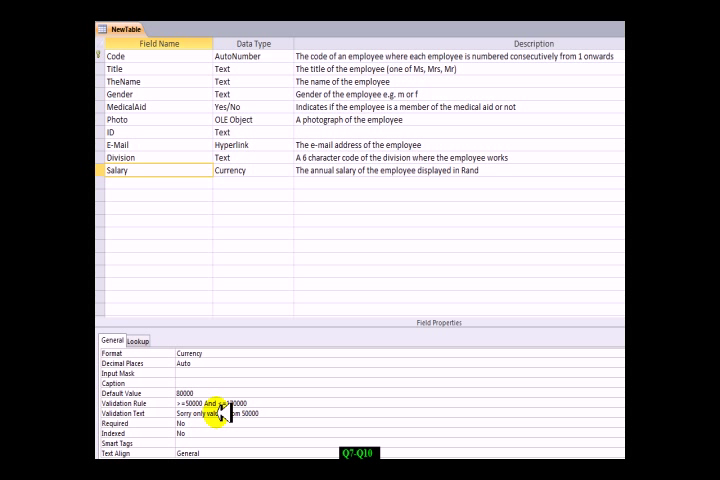
pyautogui.write('to 1')
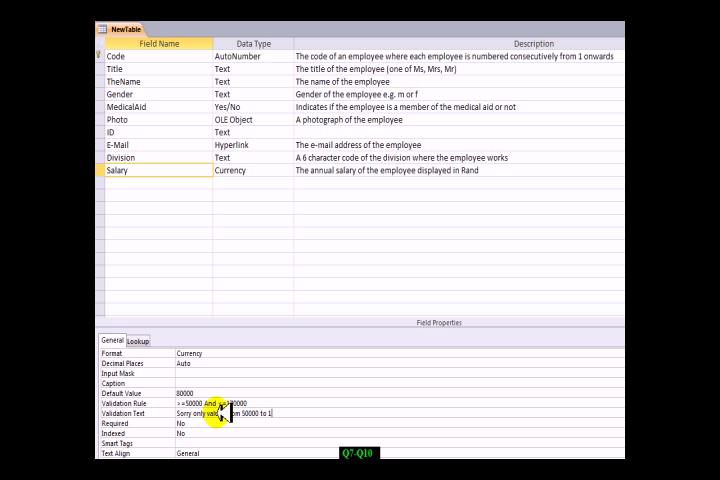
pyautogui.write('1700000 (inclusive')
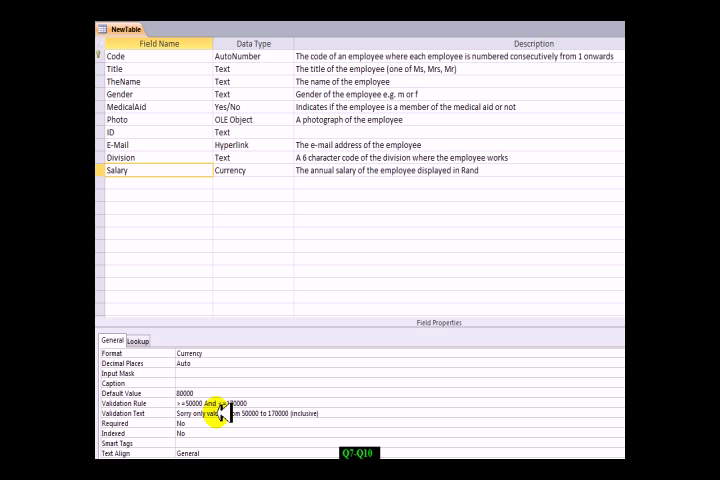
pyautogui.write('are alo')
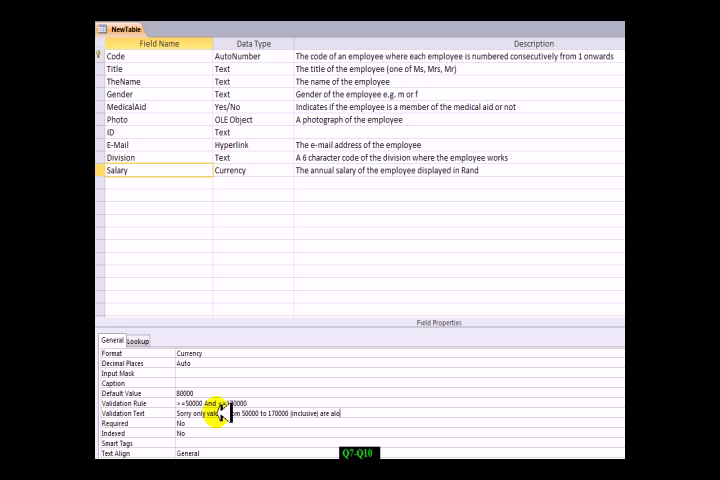
pyautogui.write('allowed')
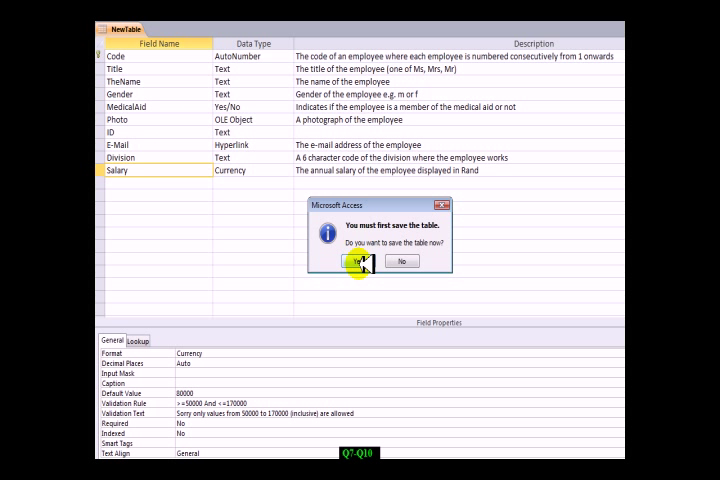
# Step: Save the table and accept testing existing data against the new rules
pyautogui.click(352, 260)
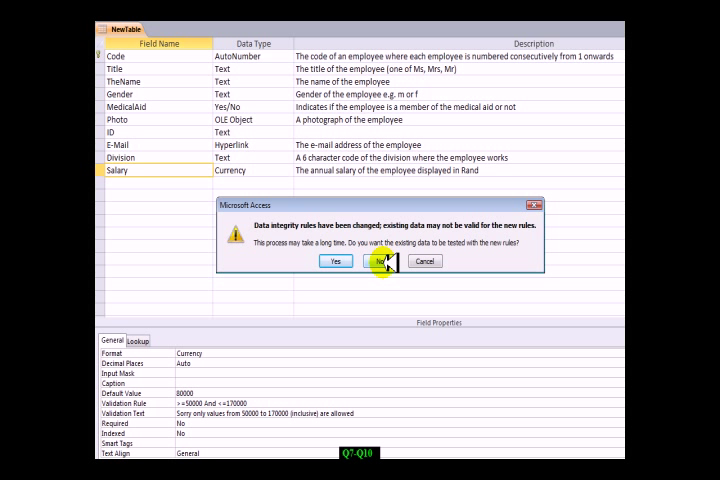
pyautogui.click(376, 260)
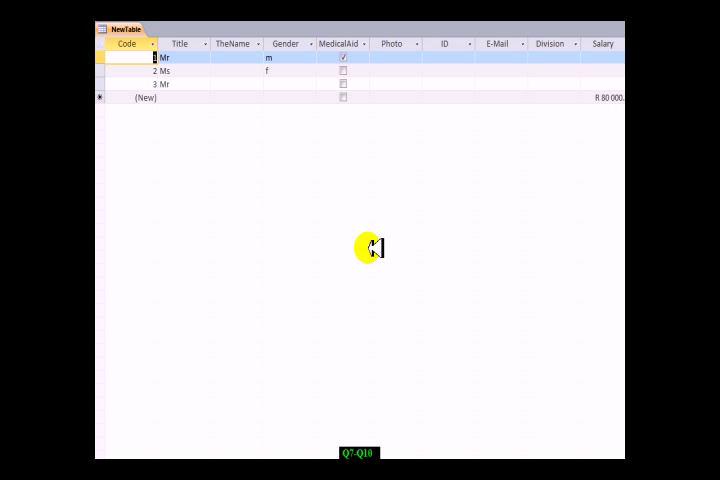
pyautogui.moveTo(552, 78)
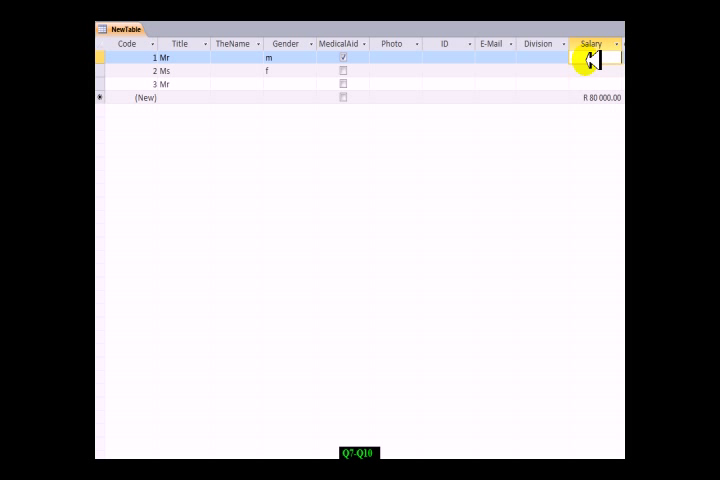
pyautogui.write('10')
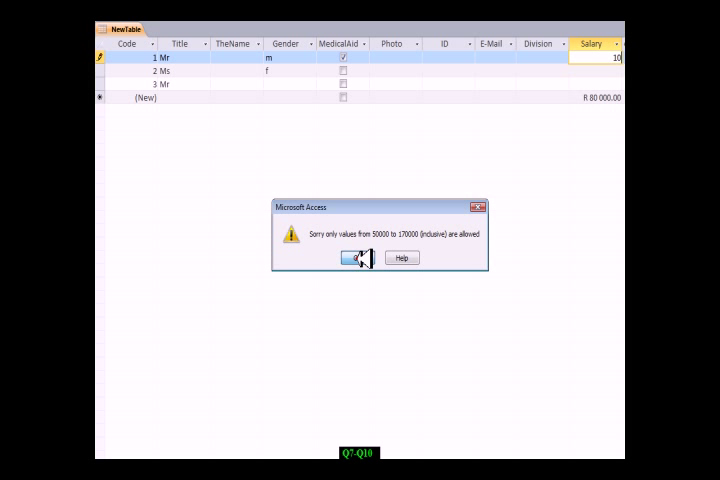
pyautogui.click(358, 258)
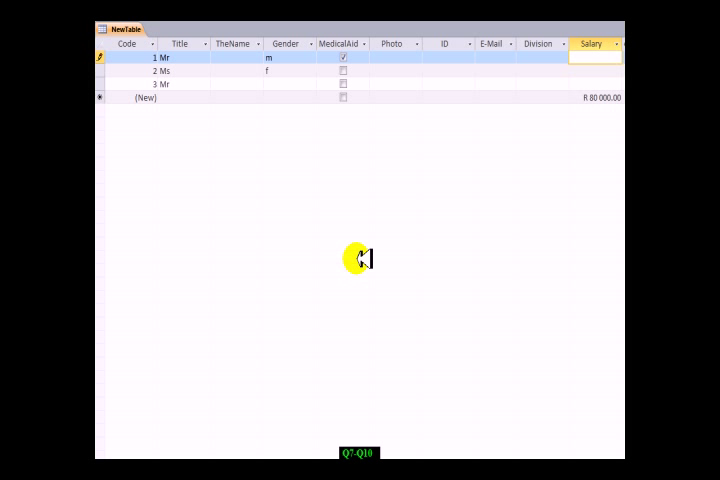
pyautogui.write('50 000.00')
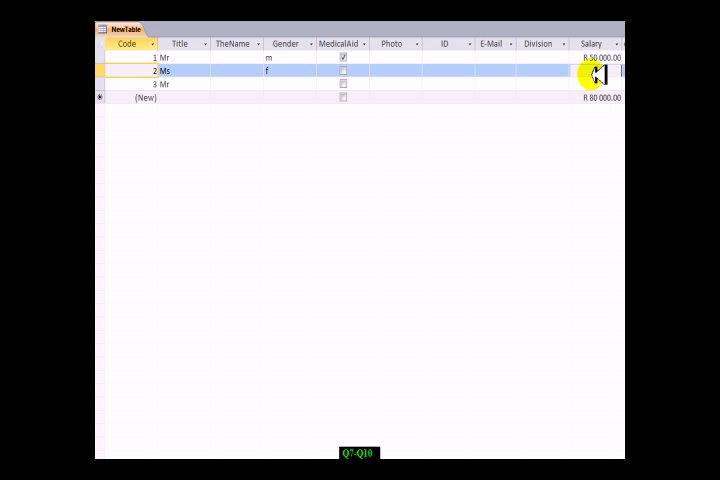
pyautogui.write('170 000.')
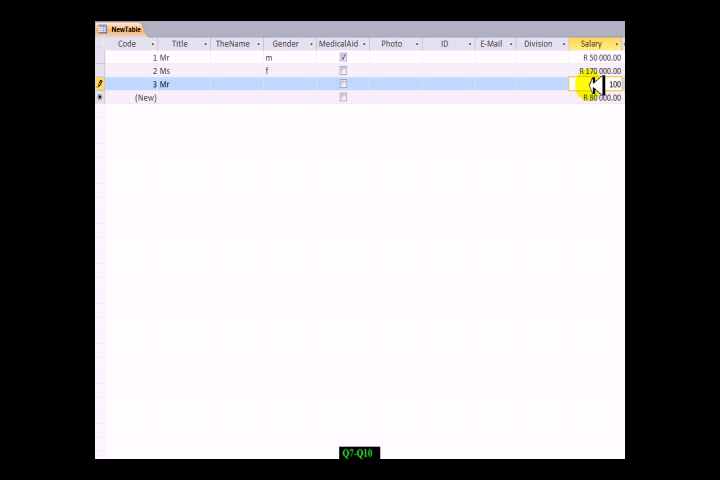
pyautogui.write('0000')
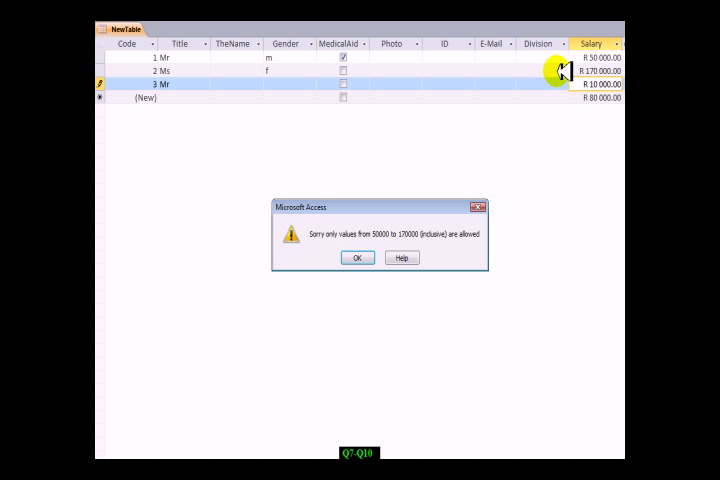
pyautogui.moveTo(412, 182)
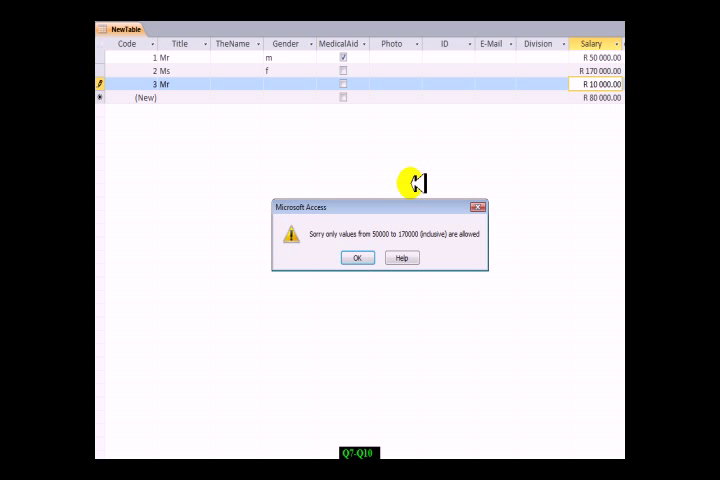